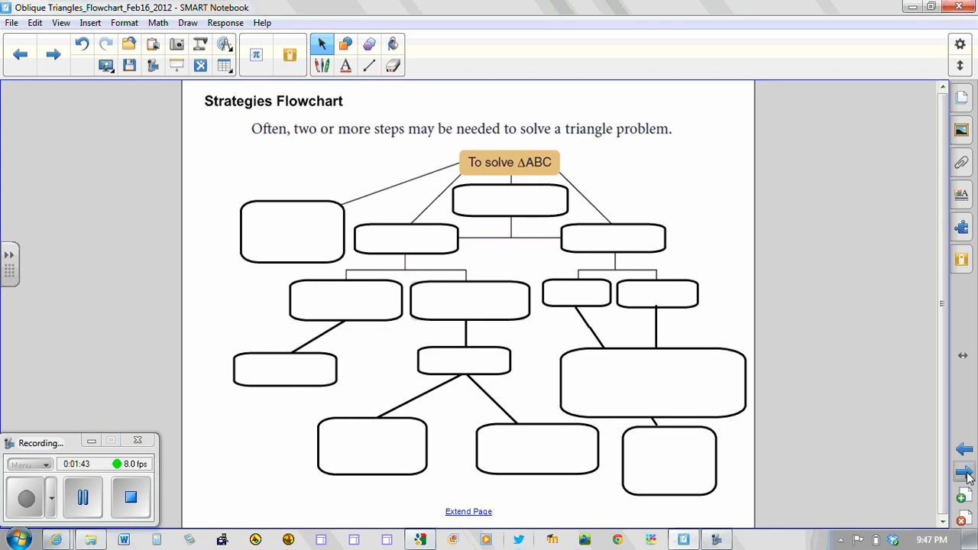
mouse_move(573, 201)
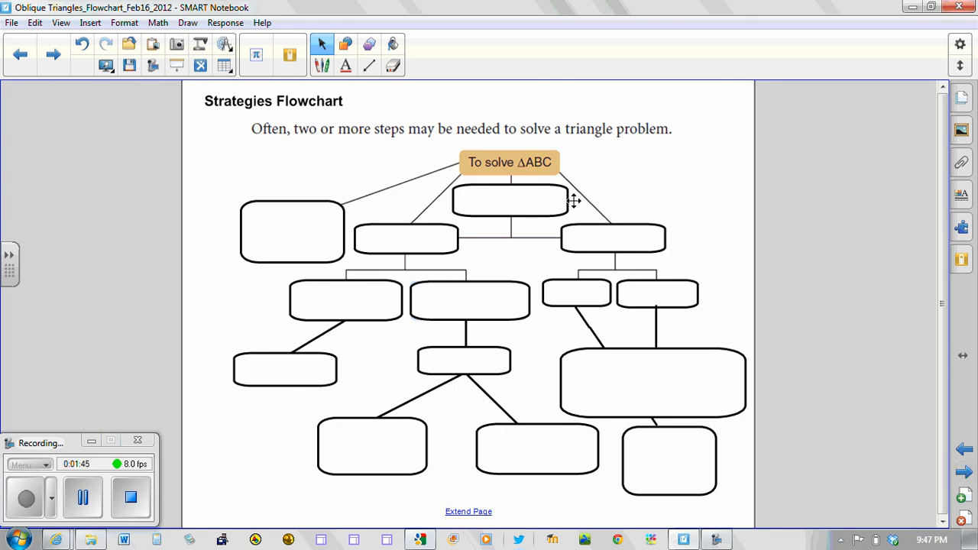
mouse_move(552, 158)
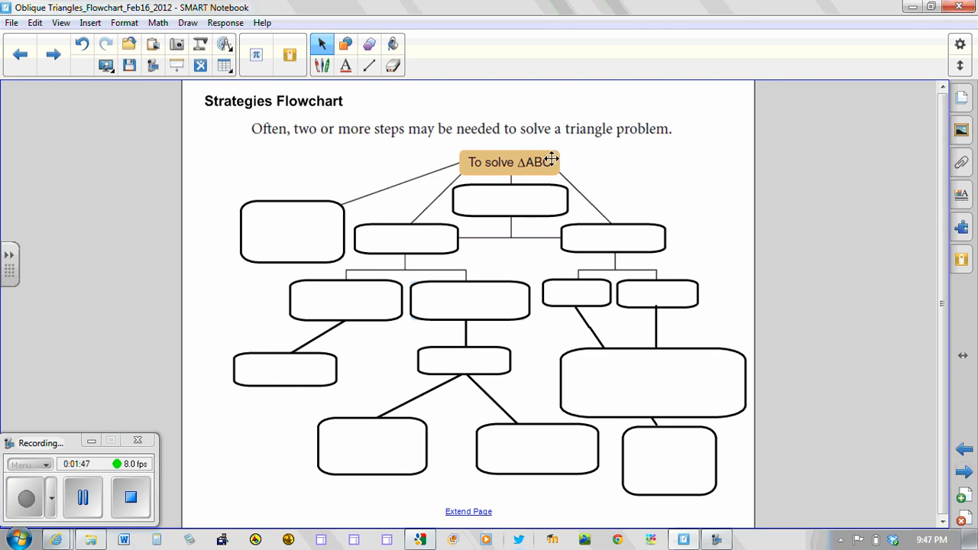
mouse_move(295, 240)
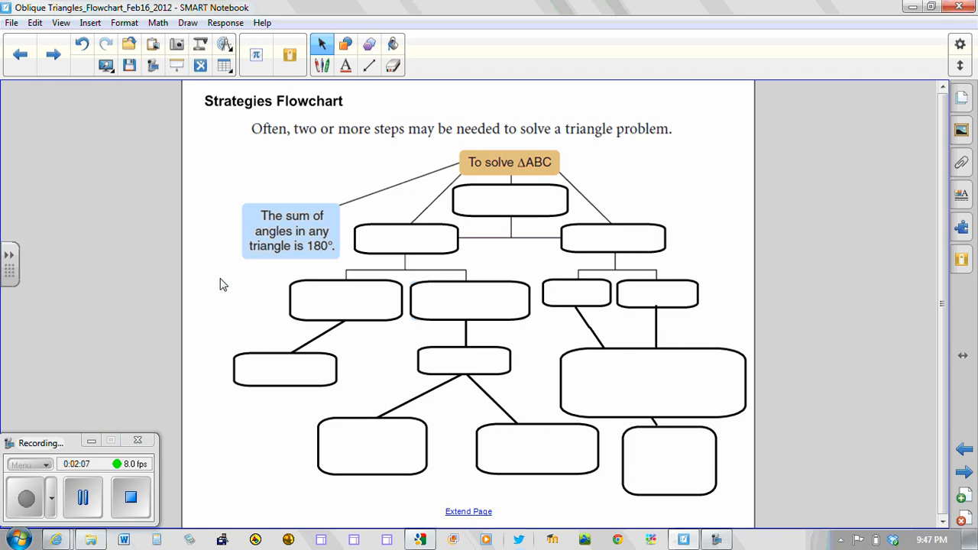
mouse_move(349, 257)
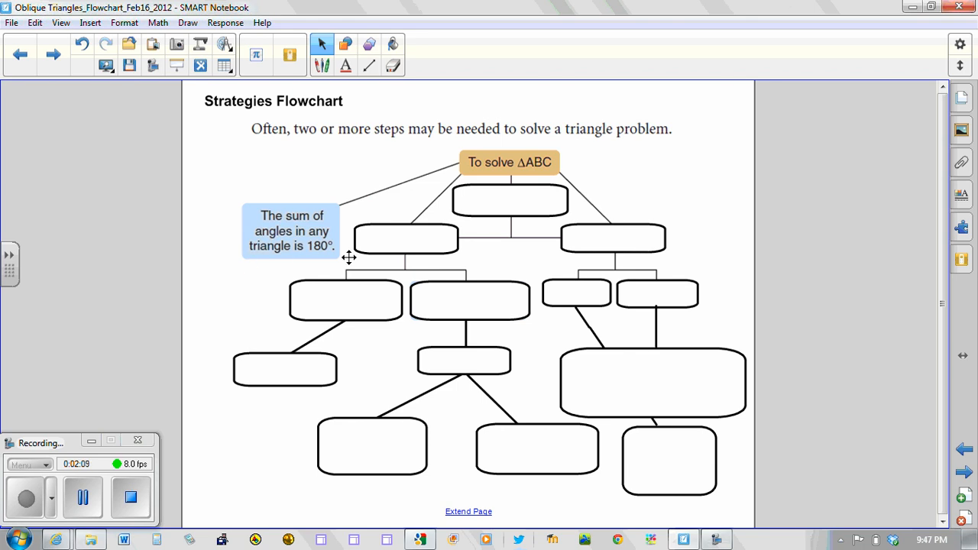
mouse_move(510, 200)
text(oblique)
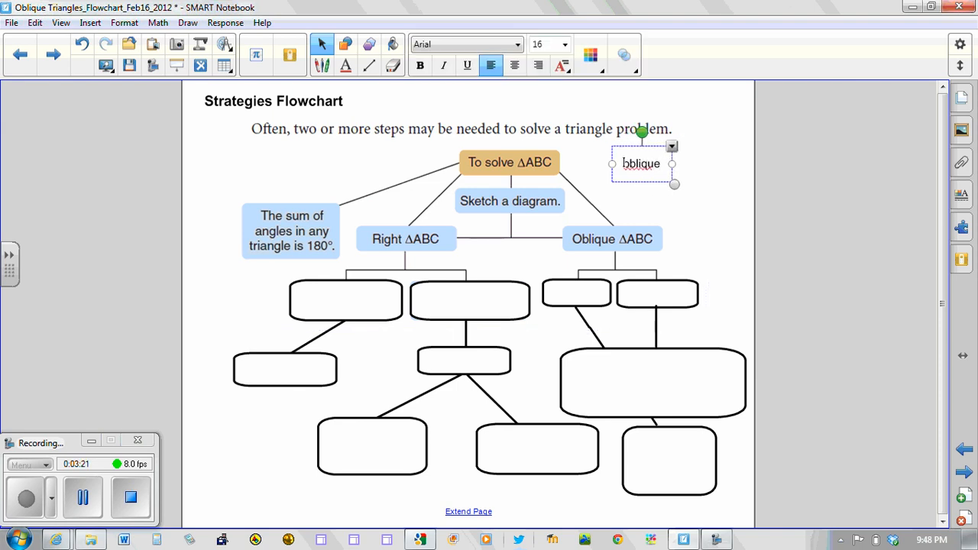
Step: Complete the note so it reads 'oblique = non-right' beside the Oblique ΔABC box
text(=)
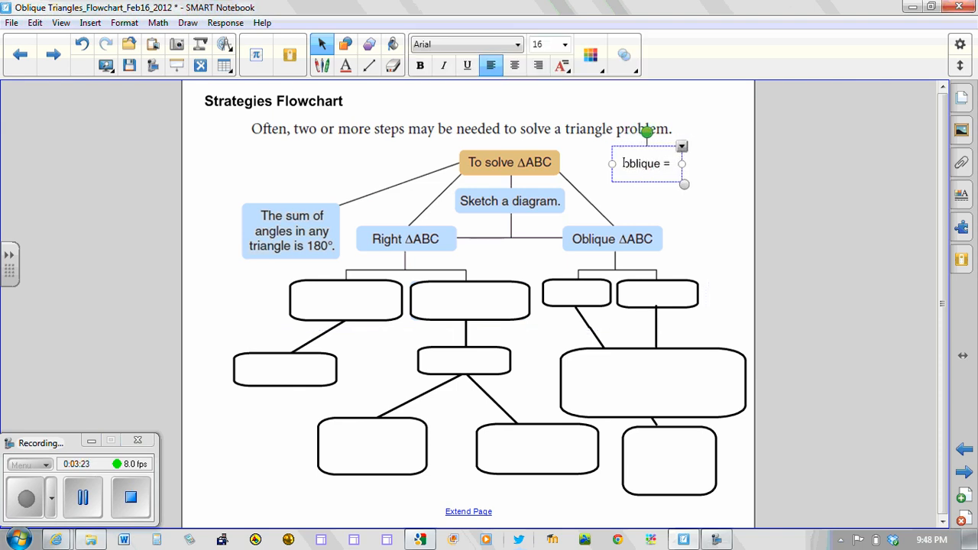
text(n)
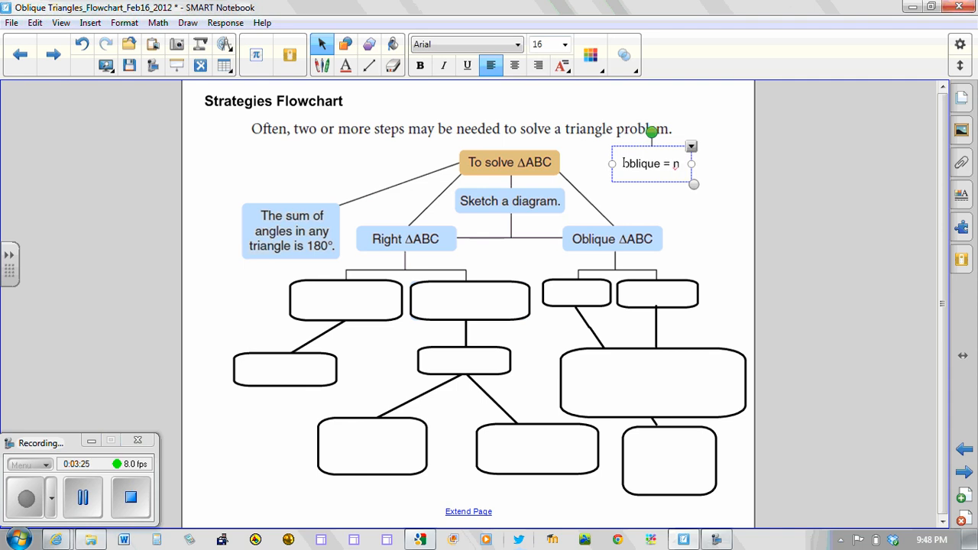
text(on-r)
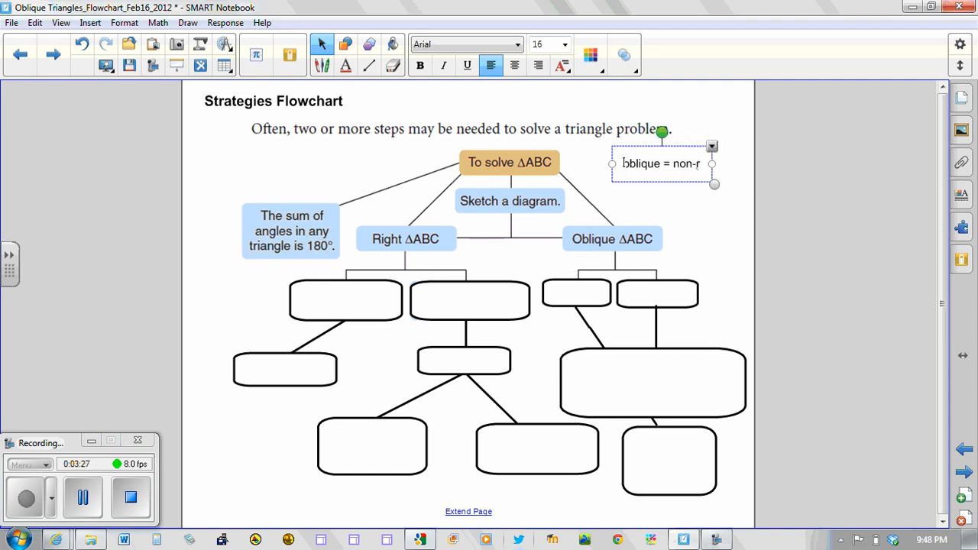
text(ight)
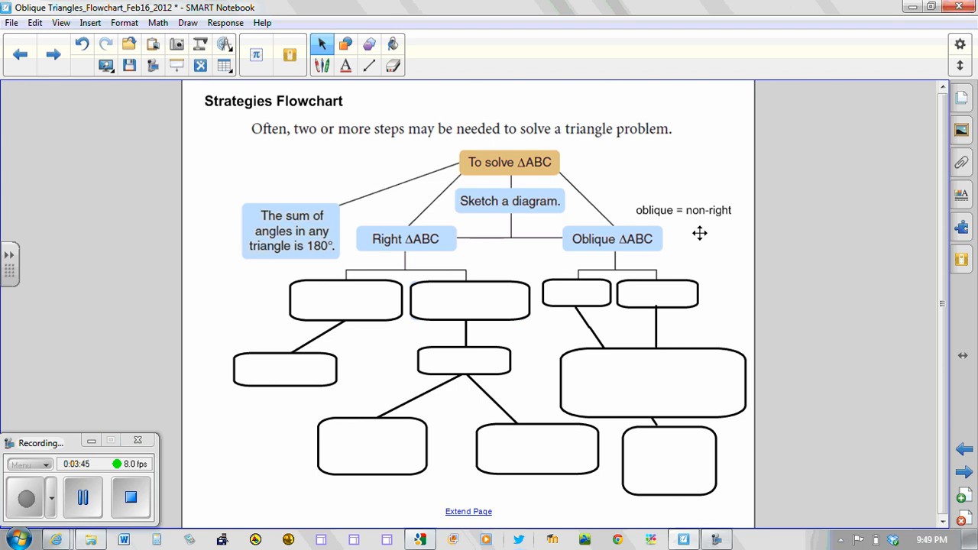
mouse_move(530, 256)
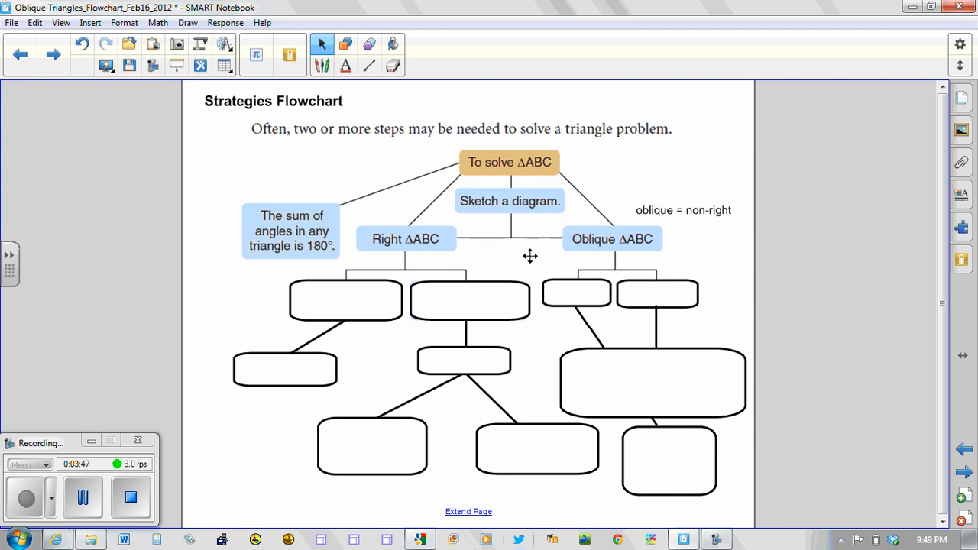
mouse_move(349, 302)
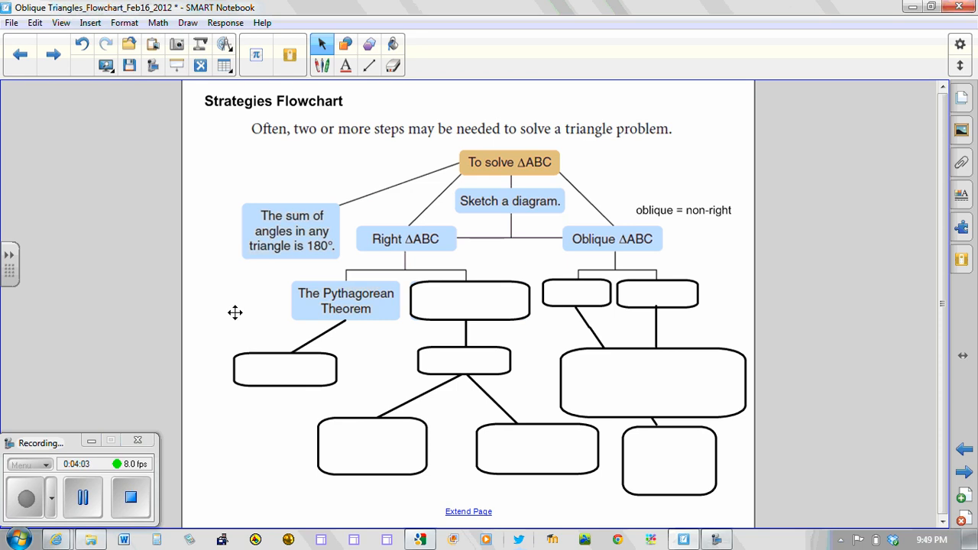
Step: Add the note '2 sides, find the remaining, third side' left of The Pythagorean Theorem box
double_click(345, 301)
text(2sides)
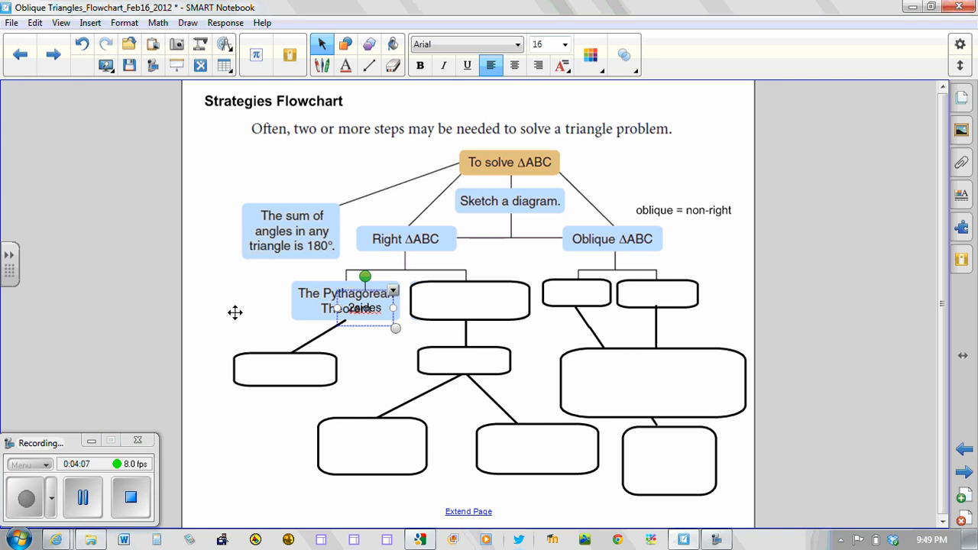
mouse_move(349, 325)
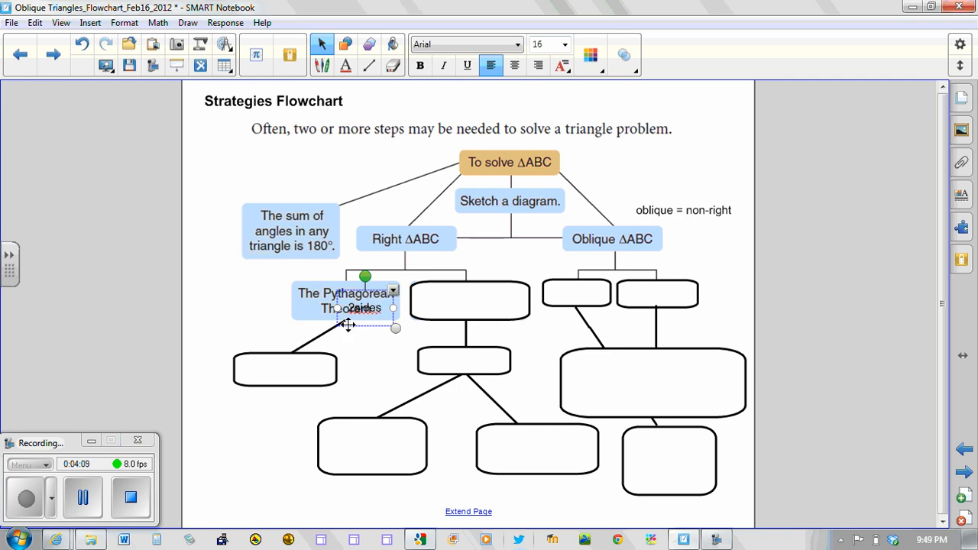
drag(365, 308, 241, 299)
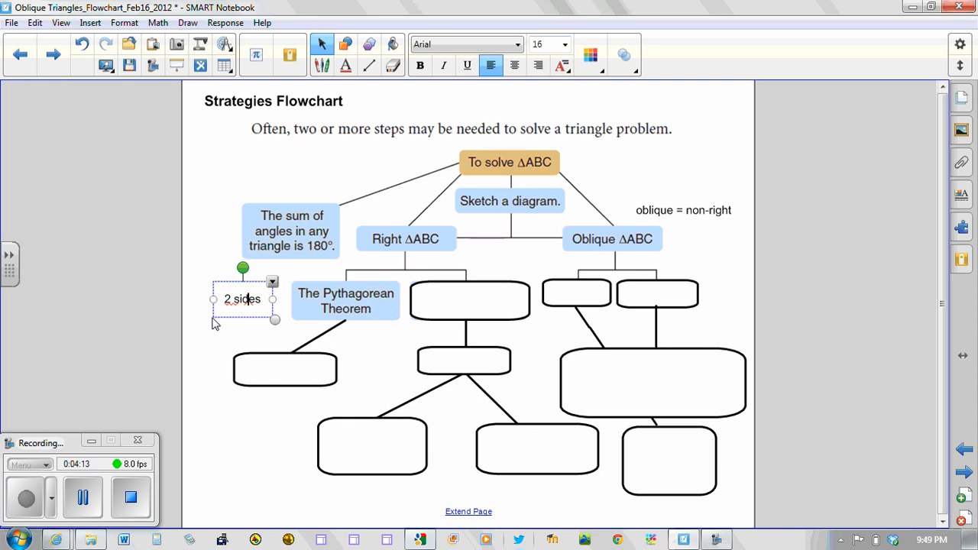
text(,)
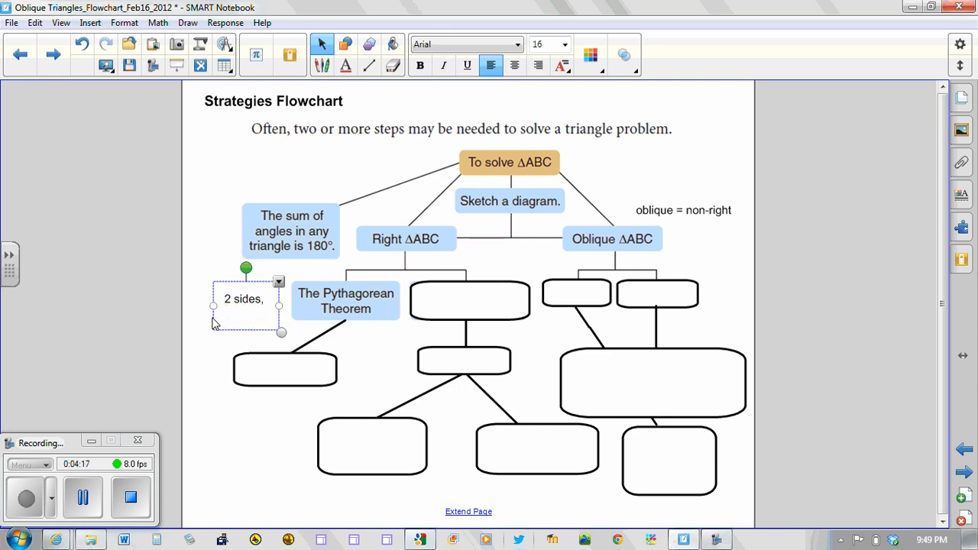
text(find the remaining,)
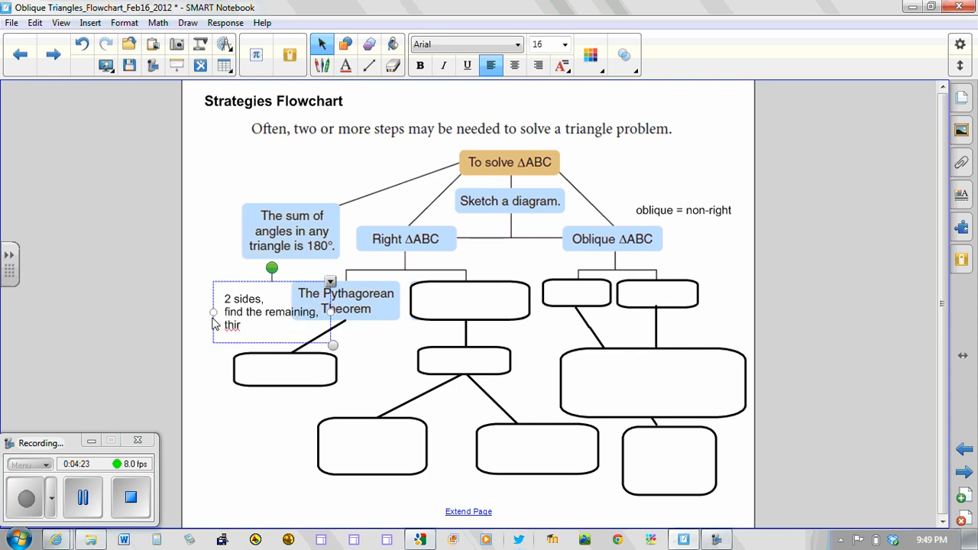
text(d side)
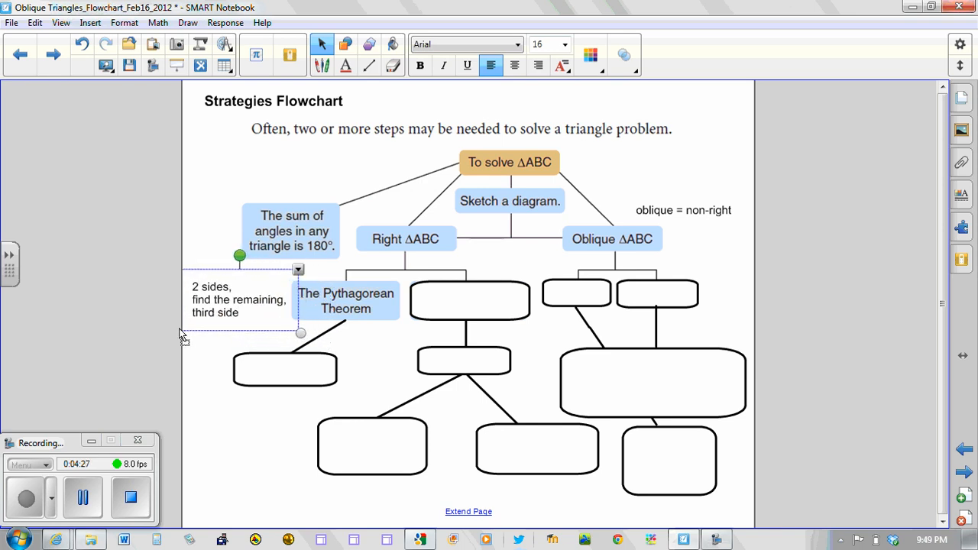
click(237, 422)
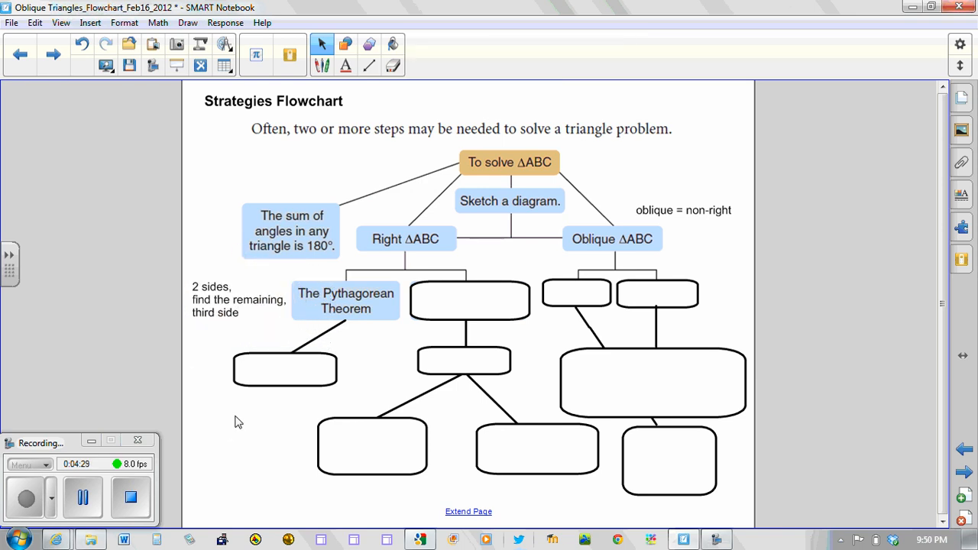
Step: Reveal the c² = a² + b² formula box beneath The Pythagorean Theorem
click(284, 369)
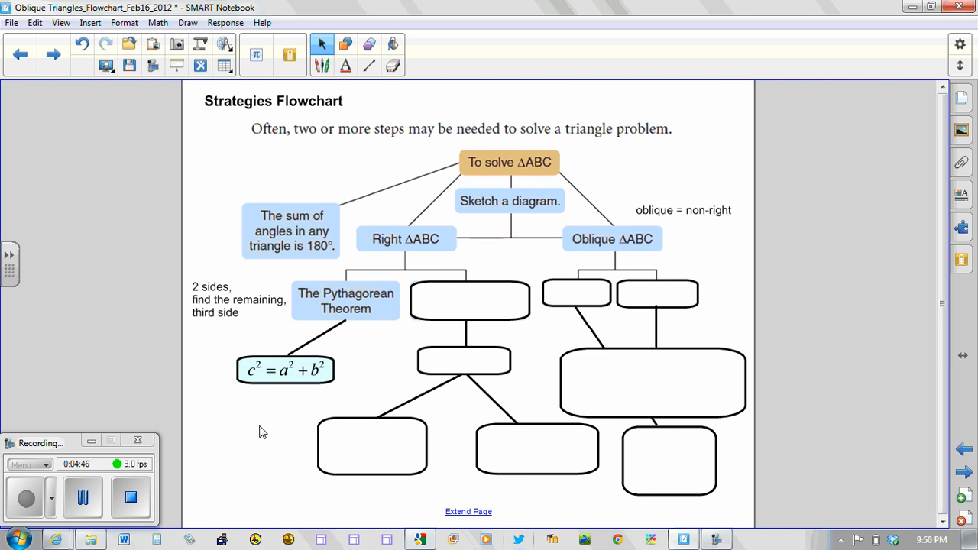
mouse_move(458, 334)
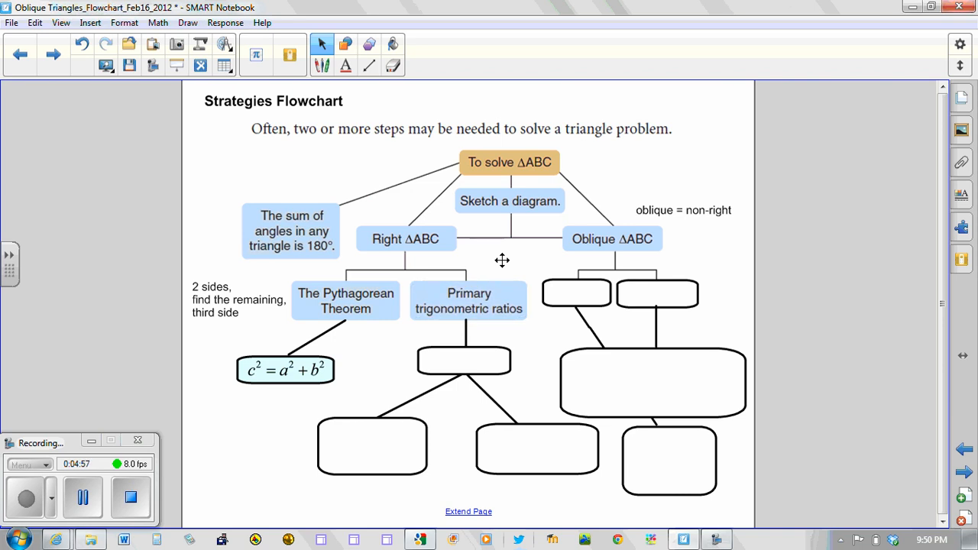
mouse_move(464, 363)
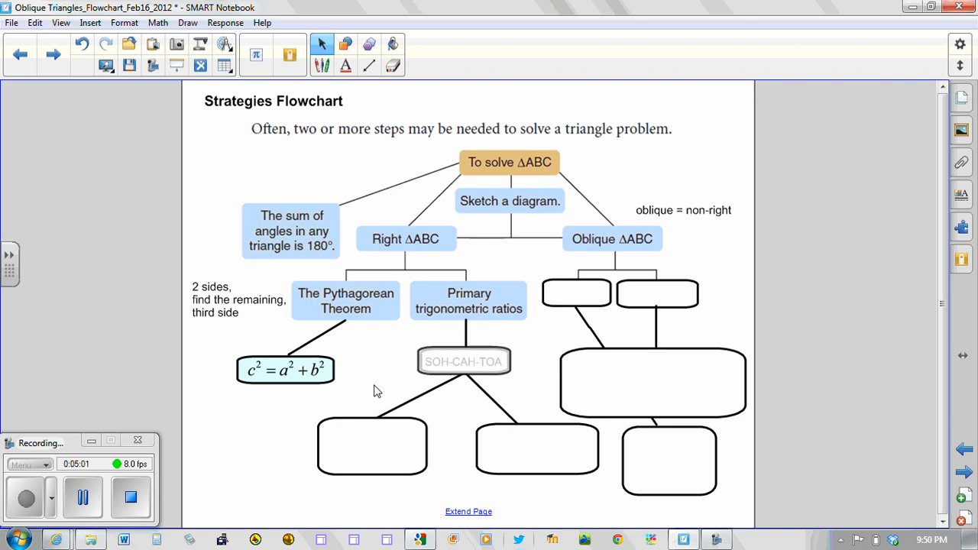
Step: Reveal SOH-CAH-TOA with its two cases: side from side and angle, angle from two sides
click(464, 362)
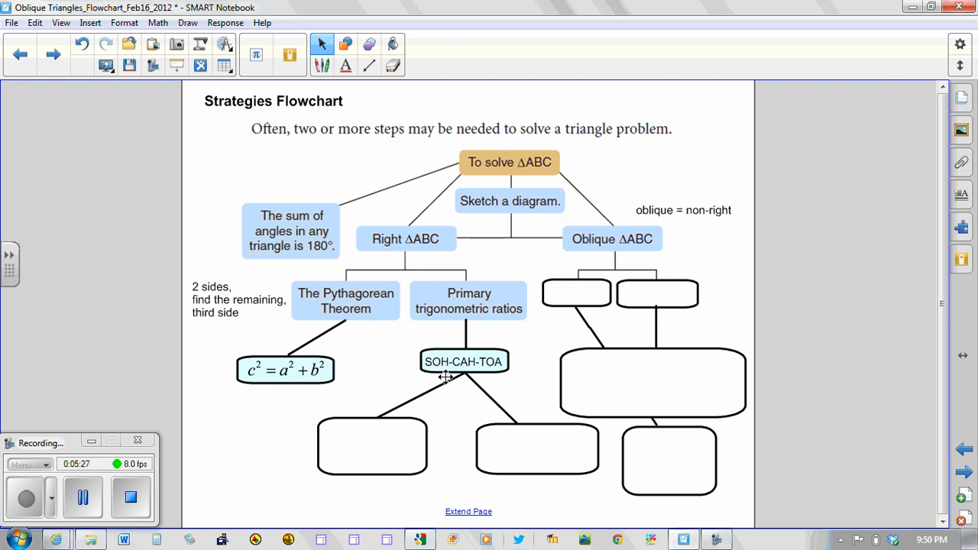
mouse_move(428, 373)
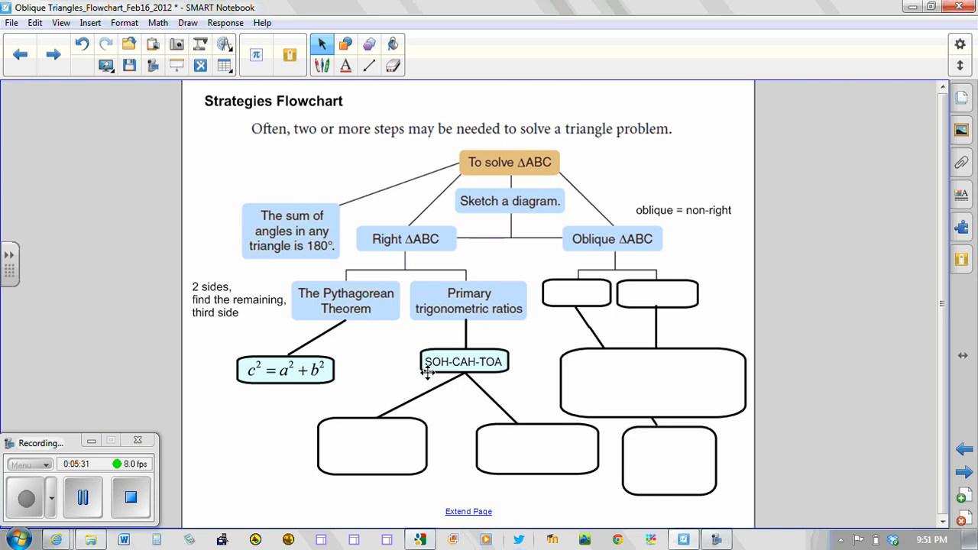
mouse_move(413, 404)
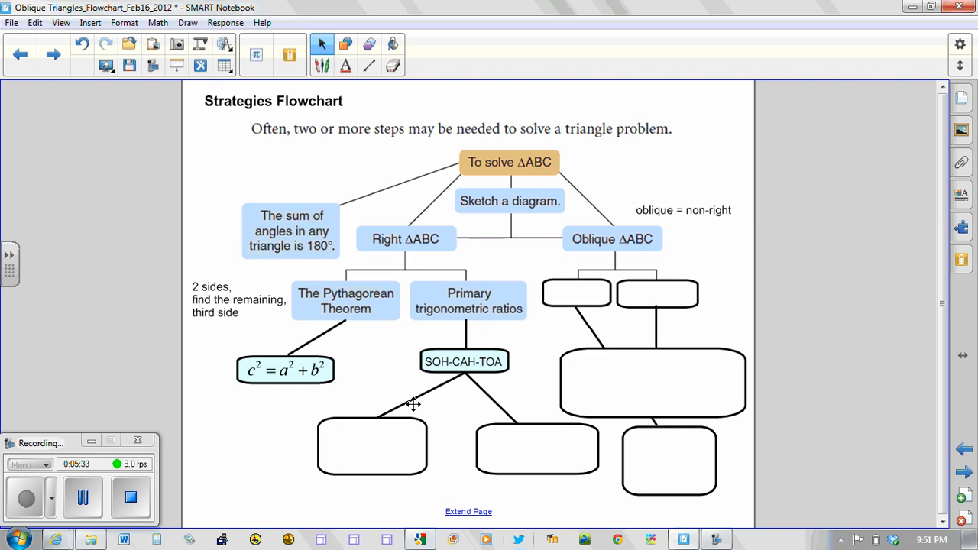
mouse_move(520, 461)
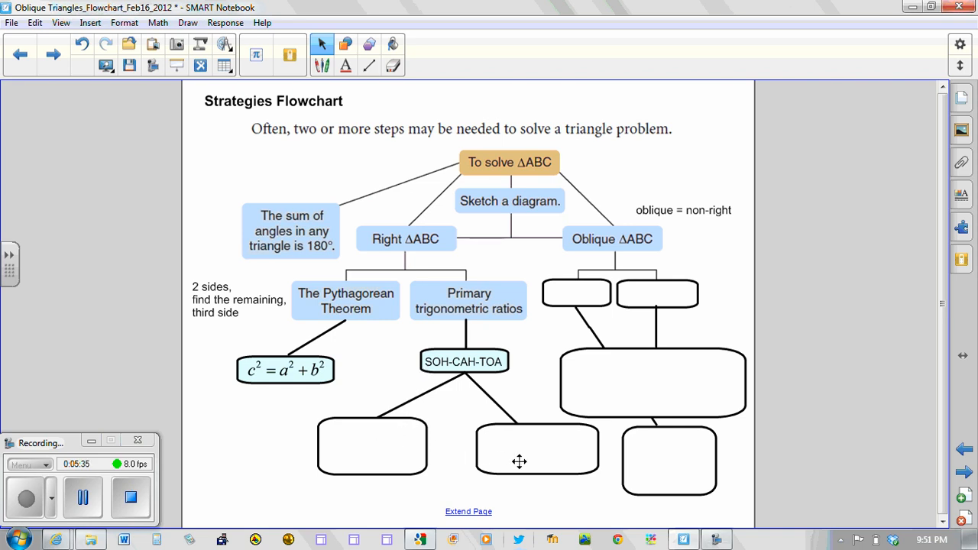
mouse_move(372, 449)
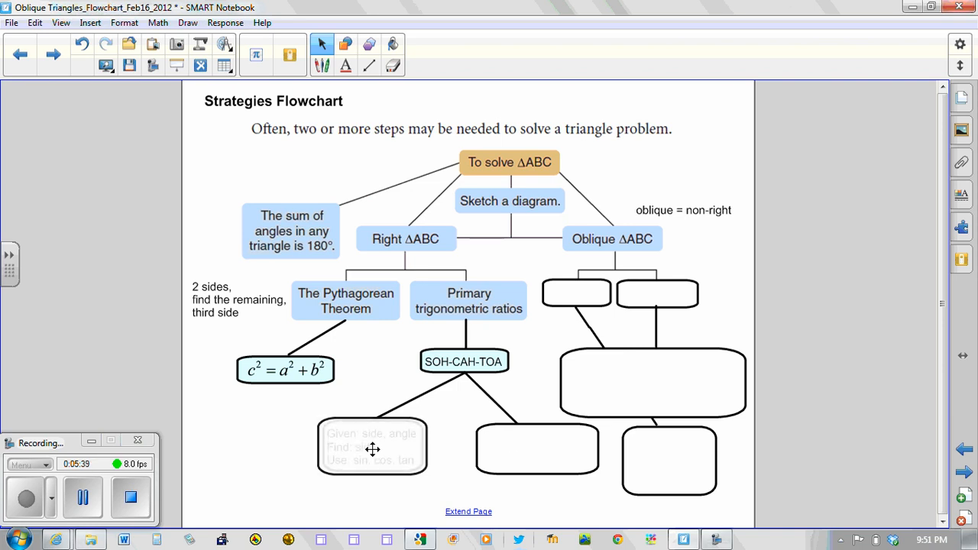
click(372, 447)
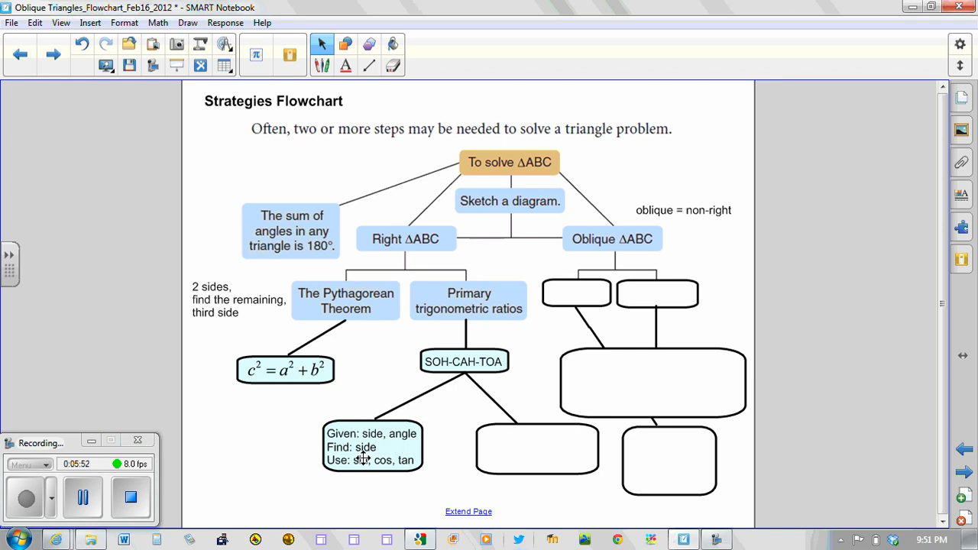
mouse_move(358, 473)
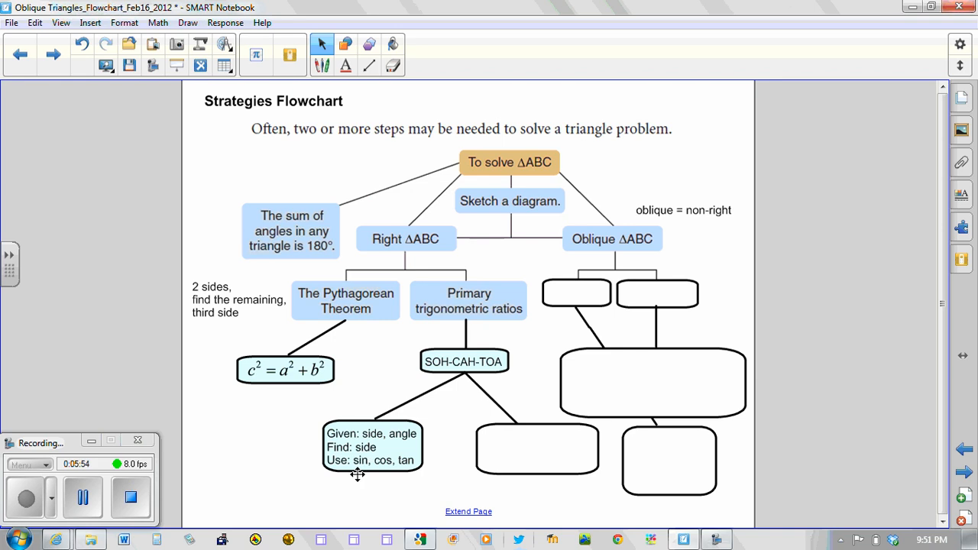
mouse_move(359, 493)
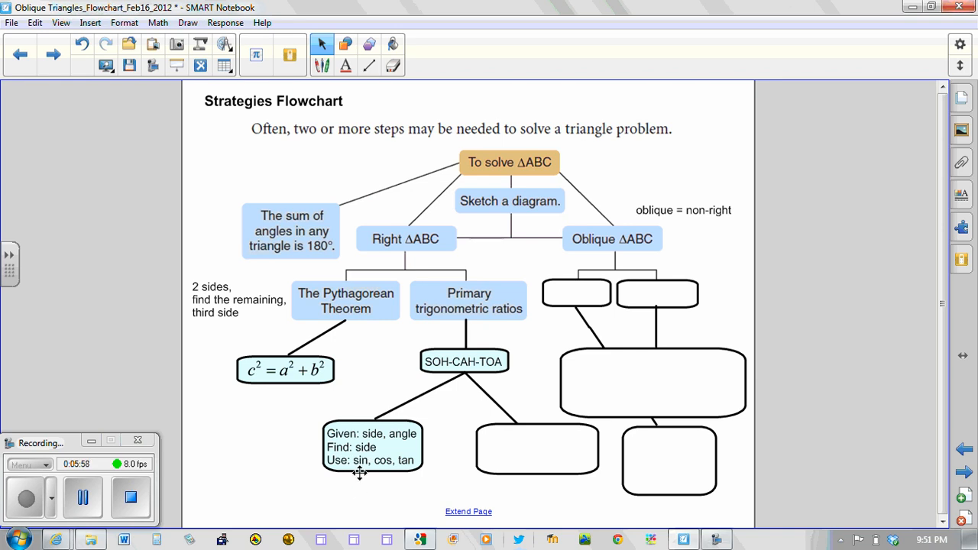
mouse_move(400, 477)
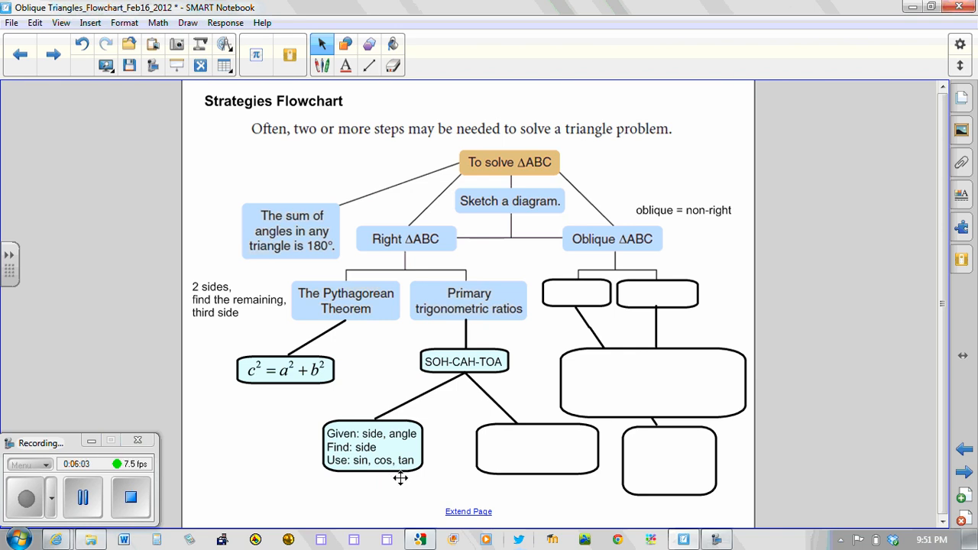
mouse_move(449, 468)
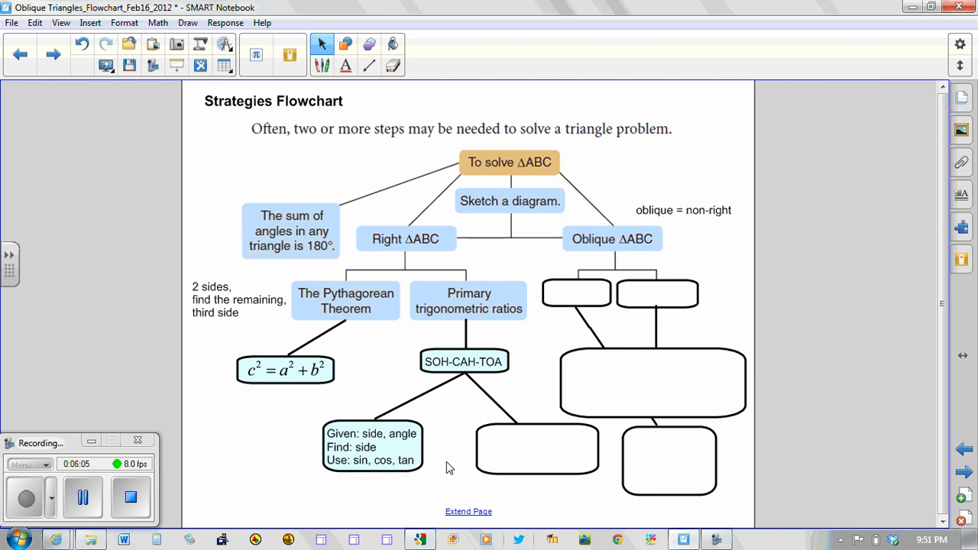
mouse_move(534, 454)
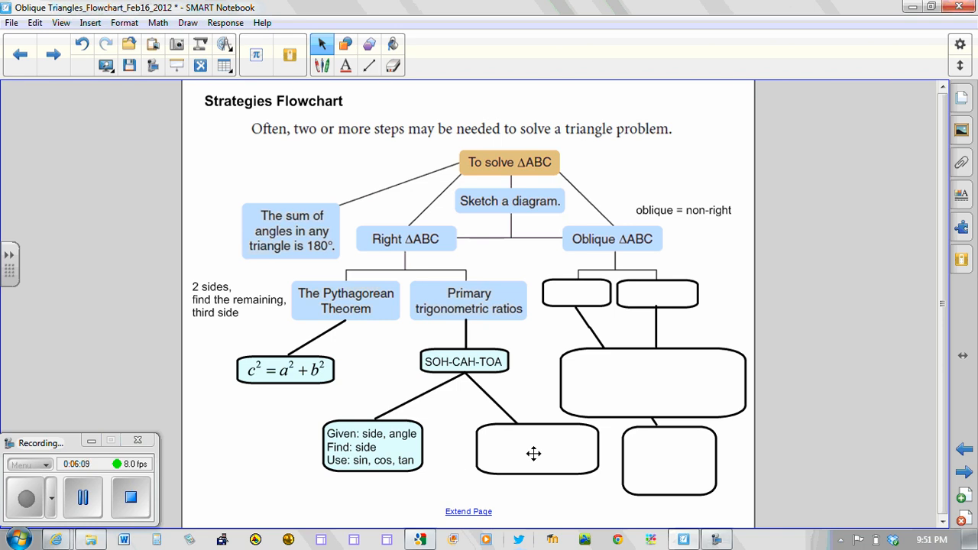
click(537, 449)
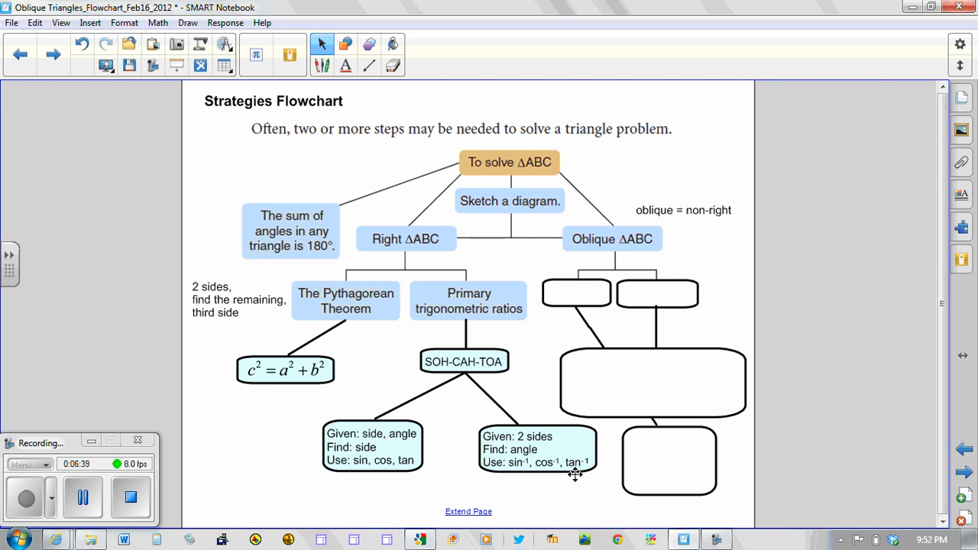
mouse_move(385, 307)
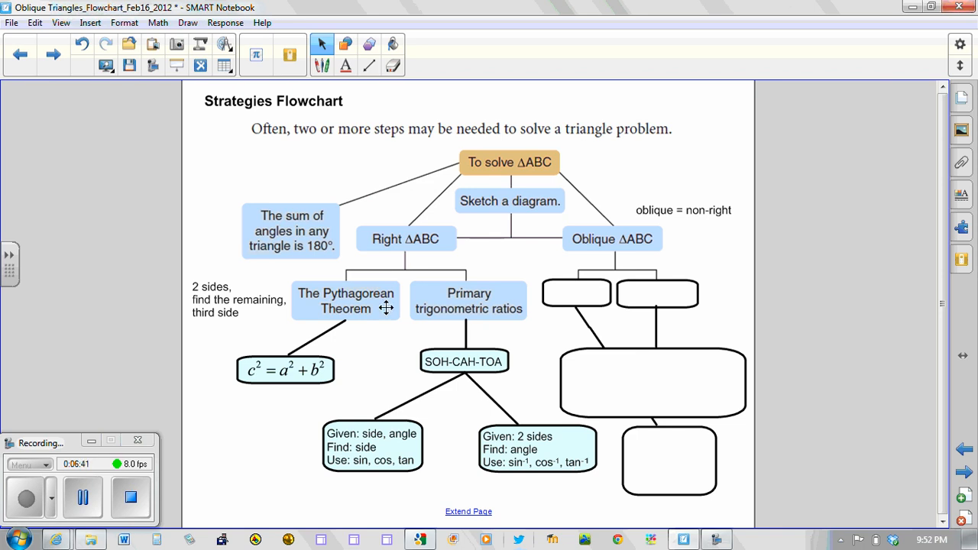
mouse_move(413, 354)
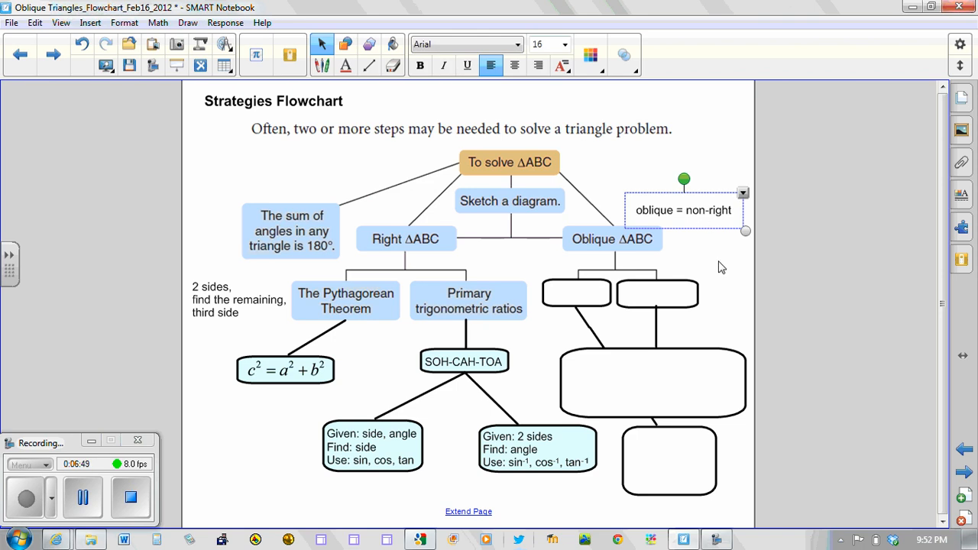
Step: Select the 'oblique = non-right' note beside the Oblique ΔABC branch
click(718, 267)
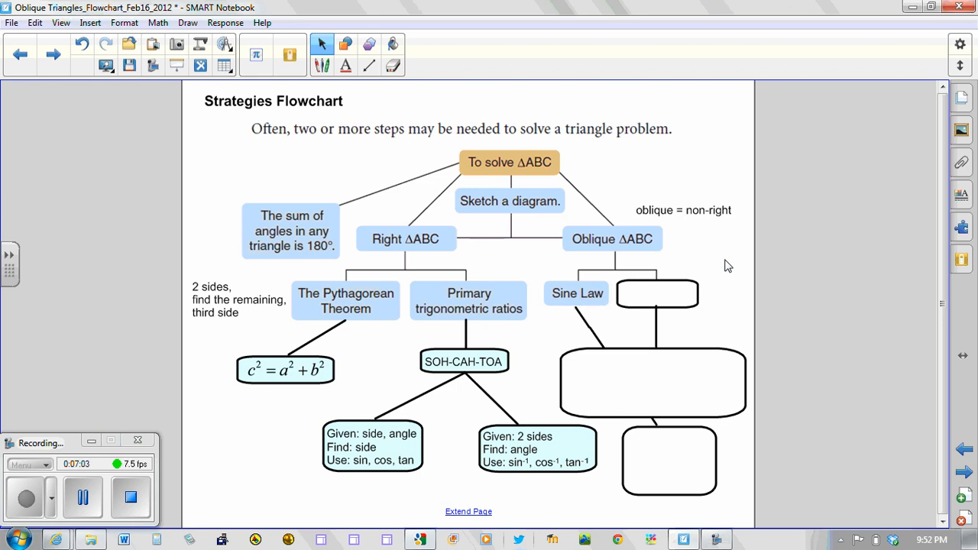
mouse_move(668, 466)
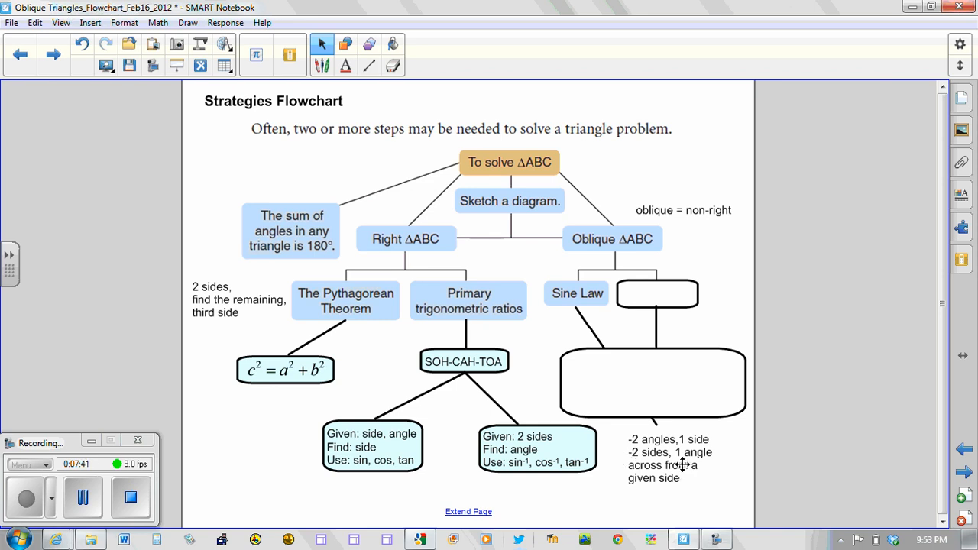
mouse_move(671, 469)
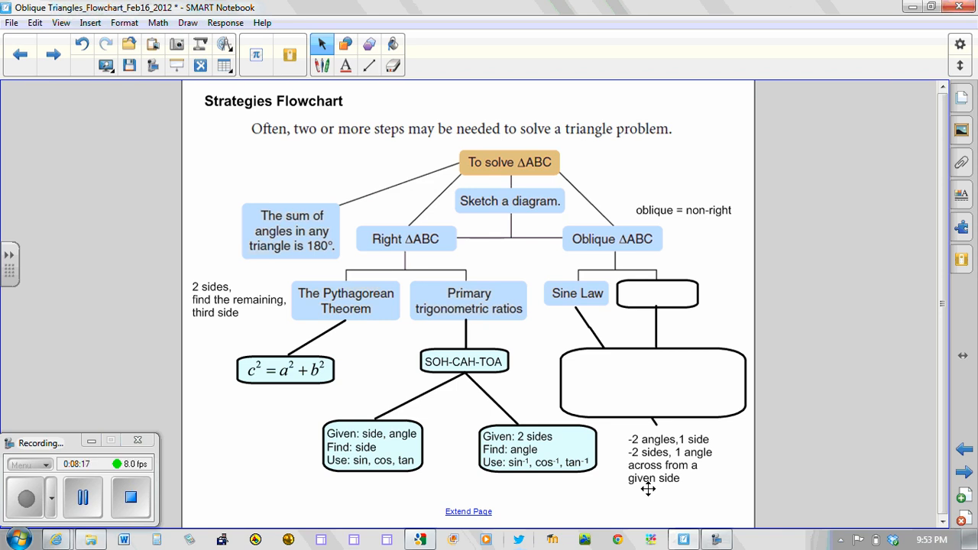
mouse_move(663, 300)
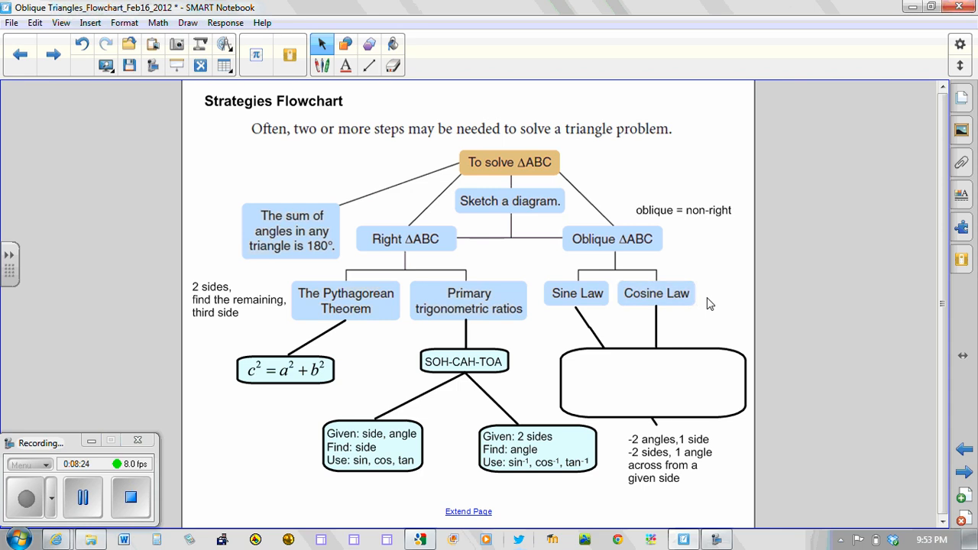
mouse_move(655, 387)
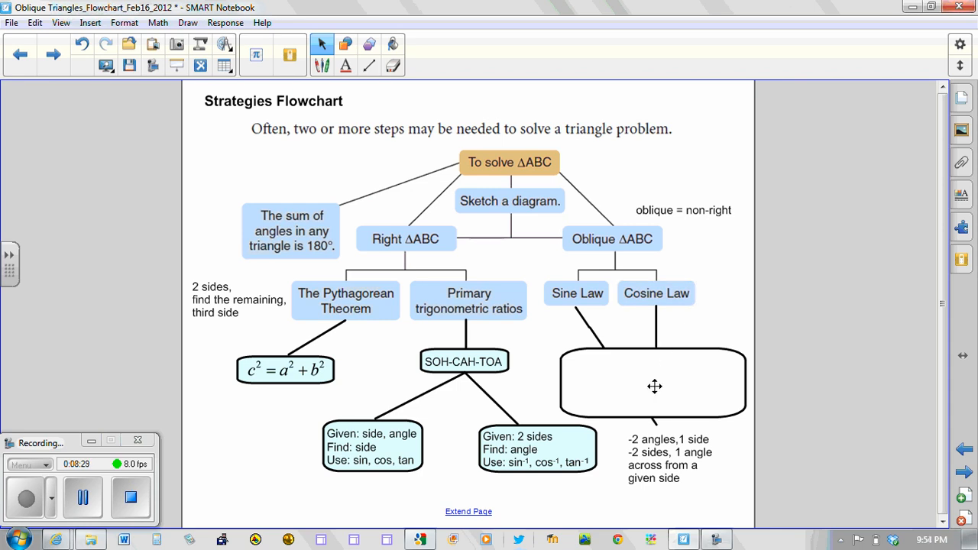
Step: Reveal the Cosine Law SAS and SSS formulas in the large oblique-branch box
click(651, 383)
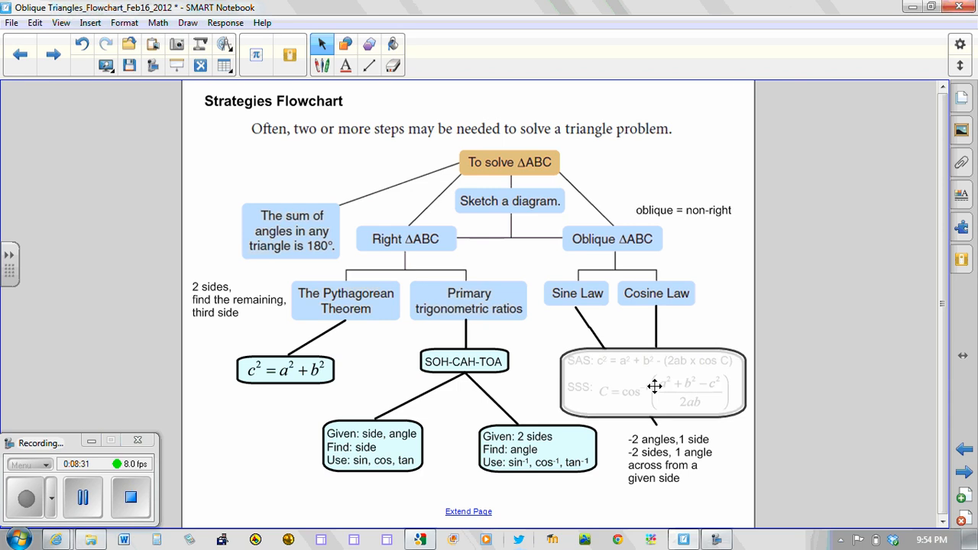
click(652, 384)
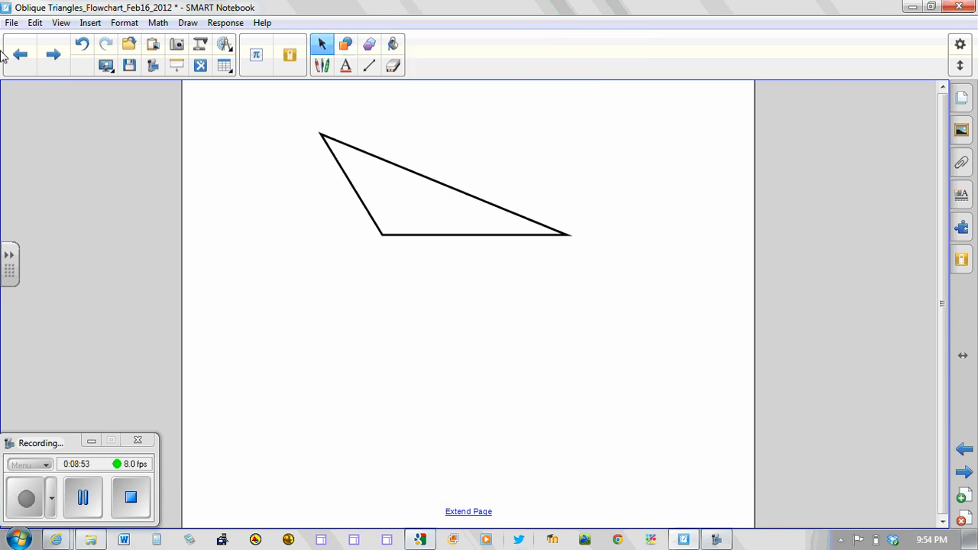
Step: Highlight two sides and the included angle as S, A, S, then return to Select
click(10, 255)
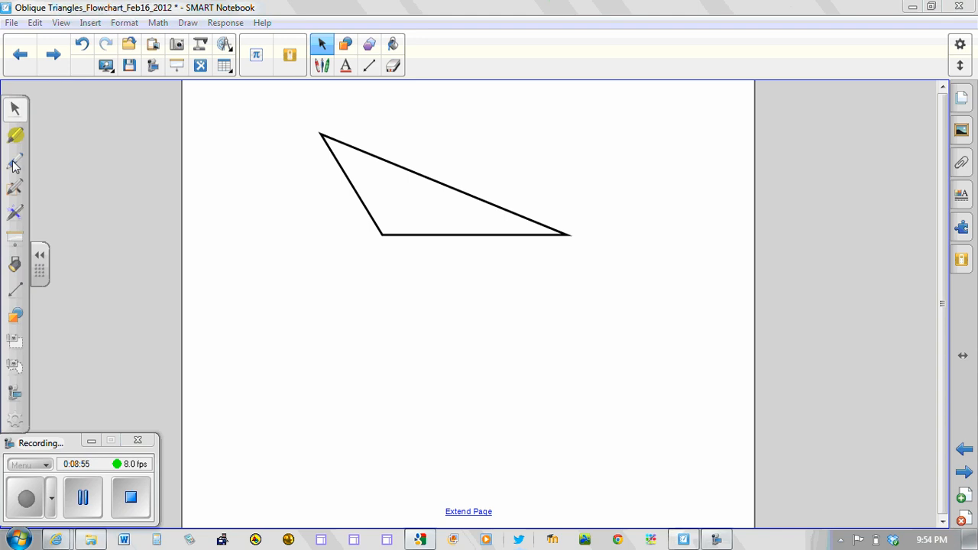
click(15, 135)
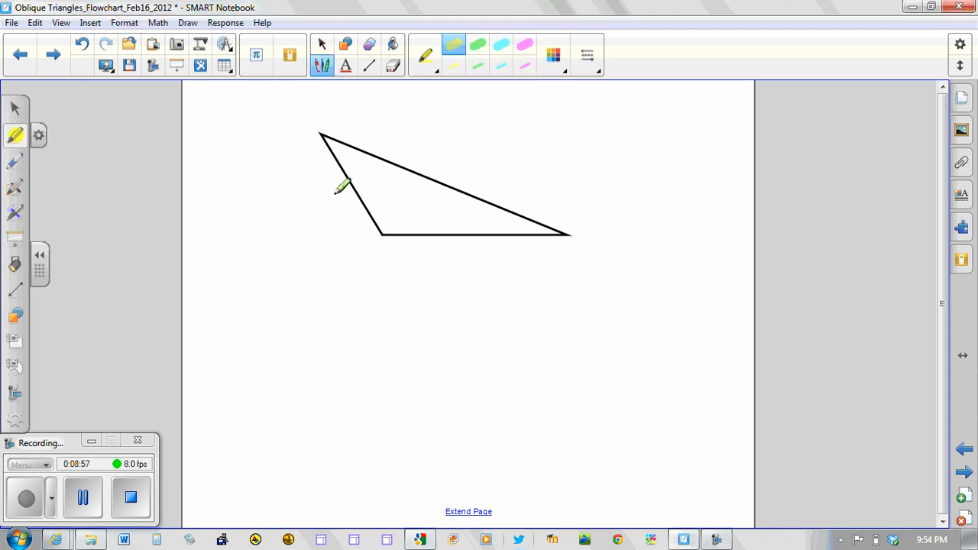
mouse_move(470, 241)
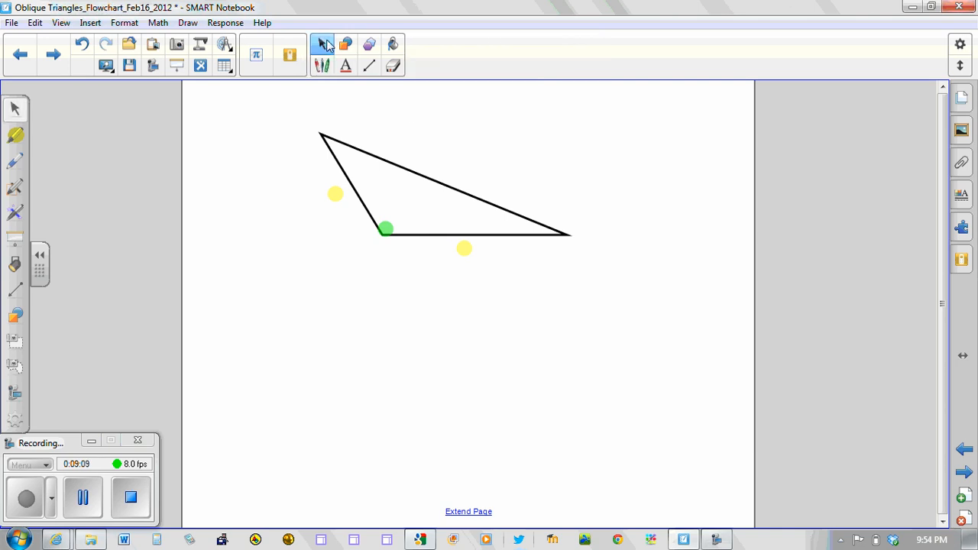
mouse_move(111, 128)
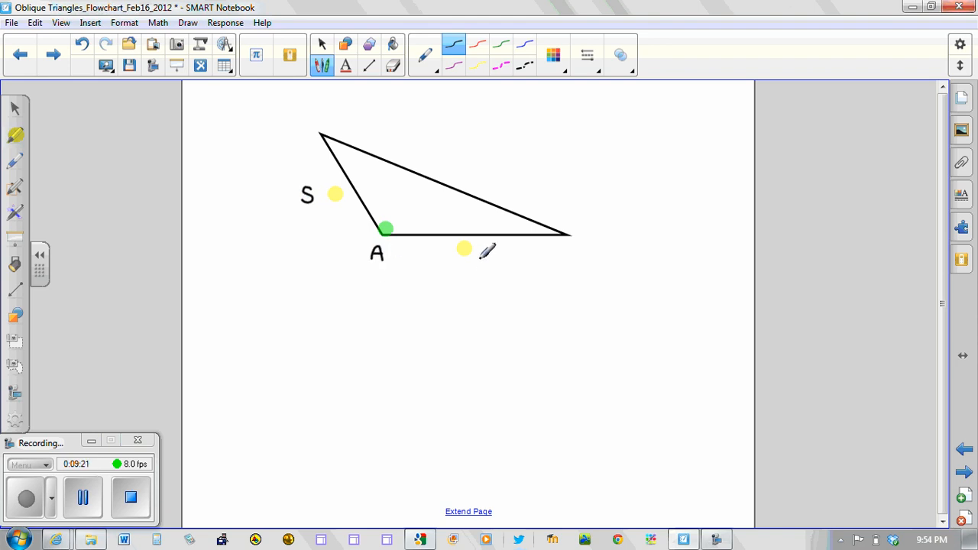
mouse_move(480, 262)
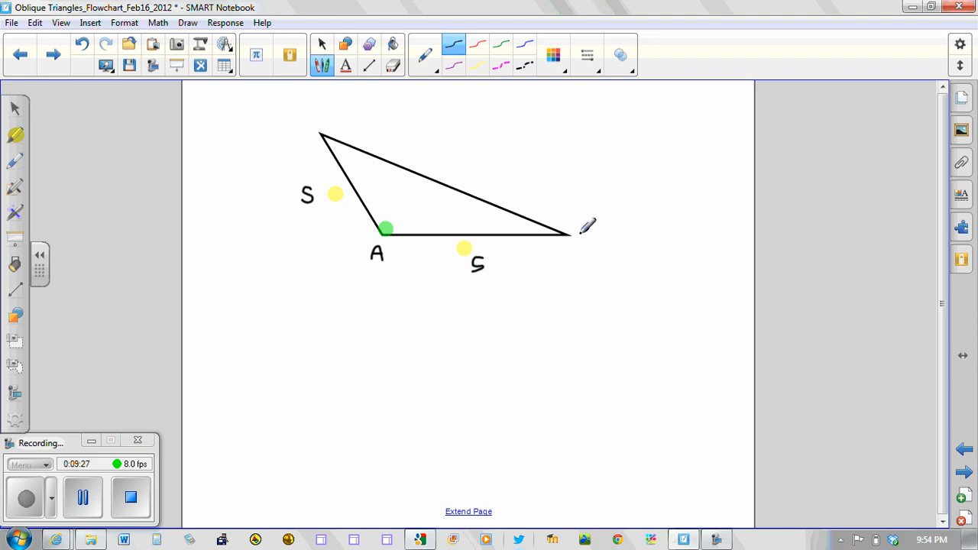
mouse_move(930, 239)
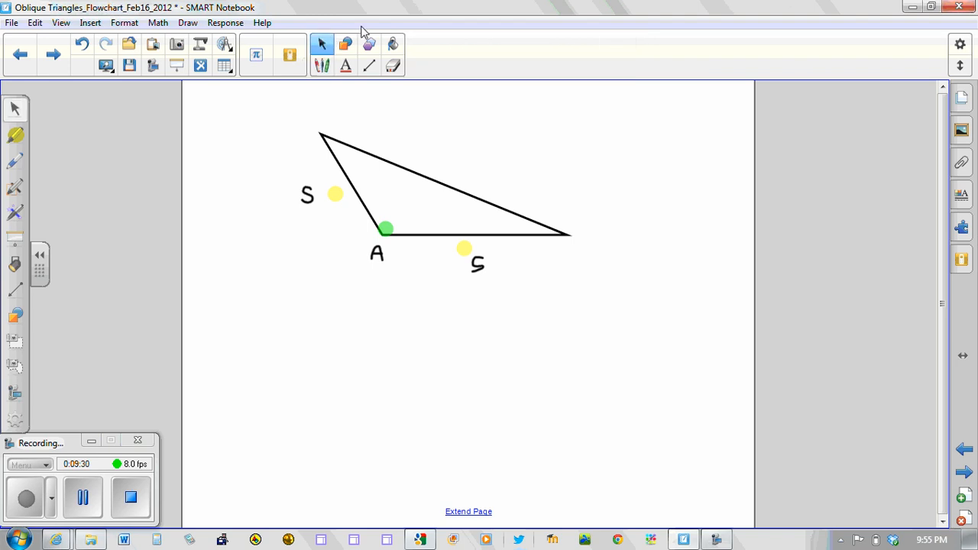
click(52, 55)
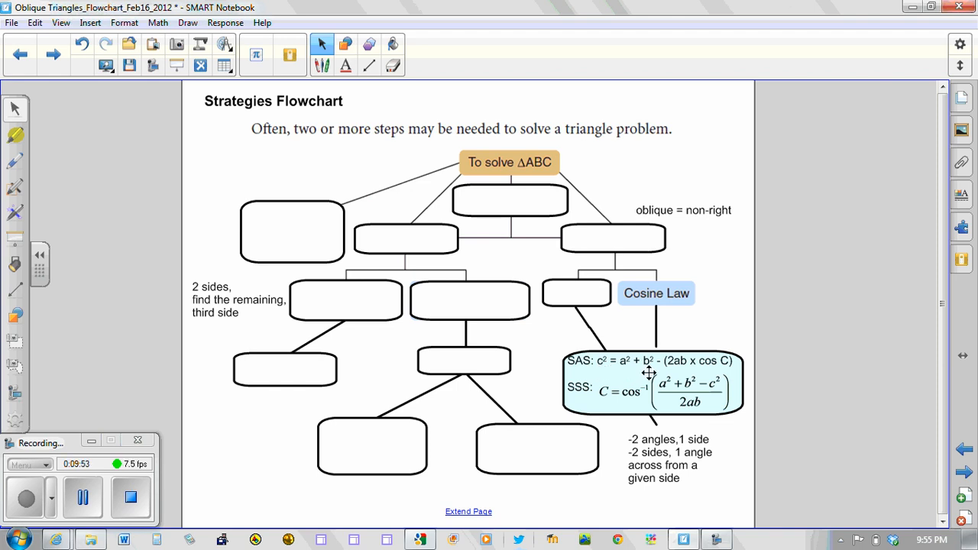
mouse_move(671, 365)
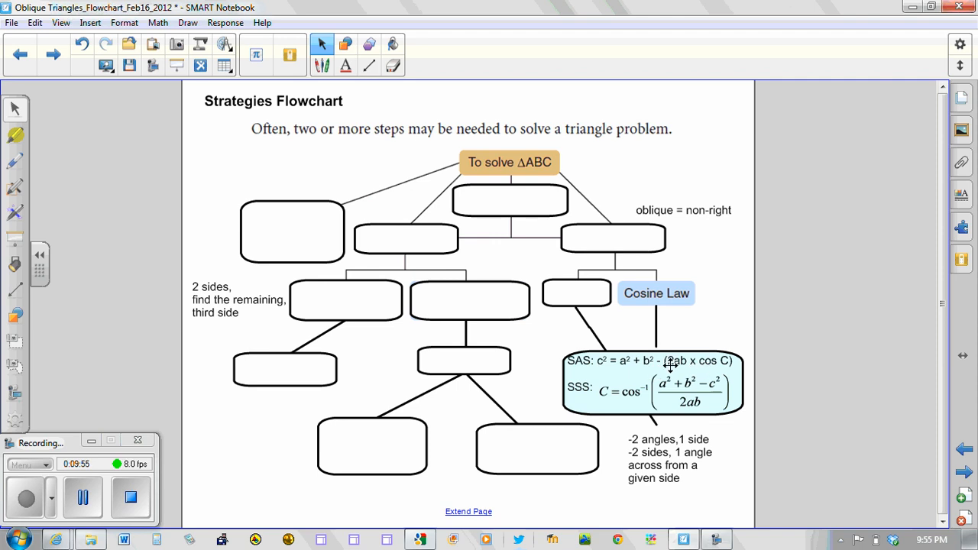
mouse_move(707, 356)
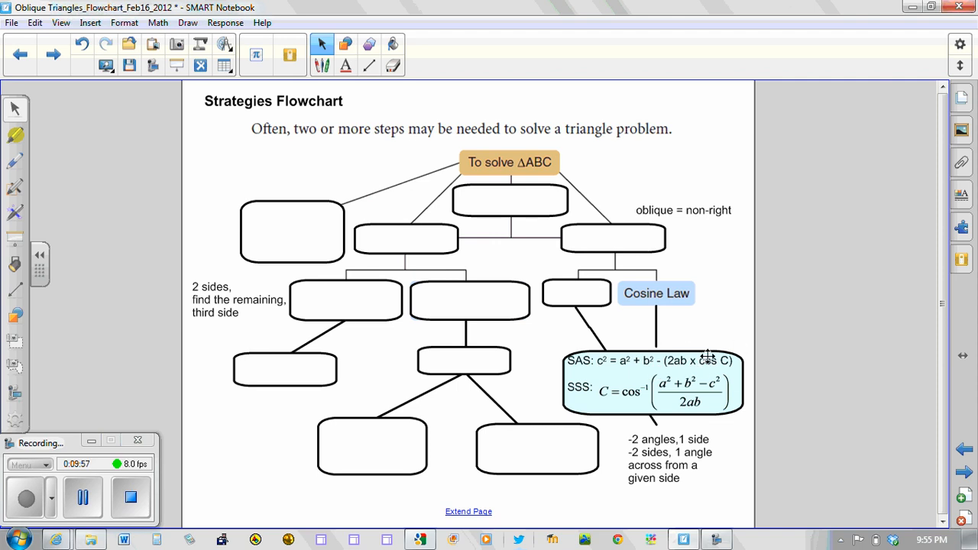
mouse_move(666, 374)
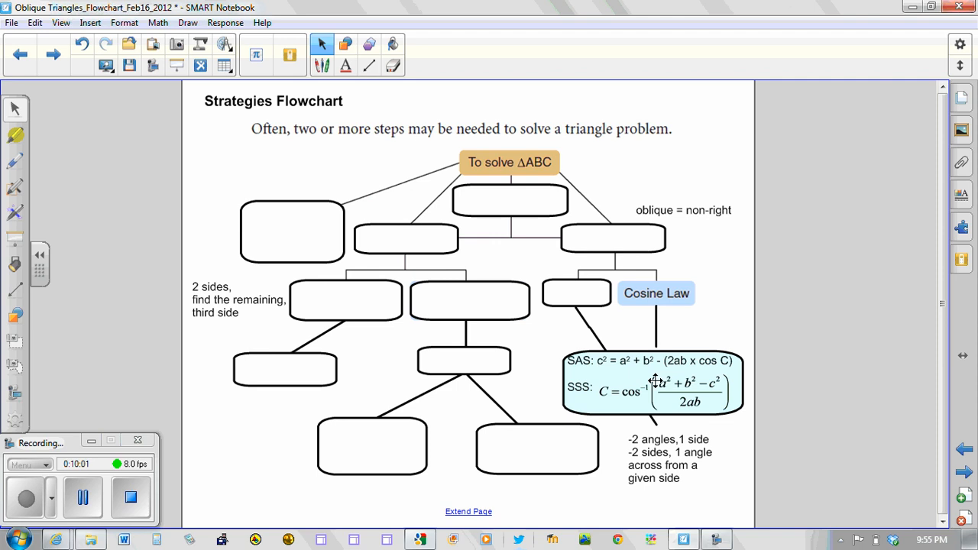
mouse_move(581, 402)
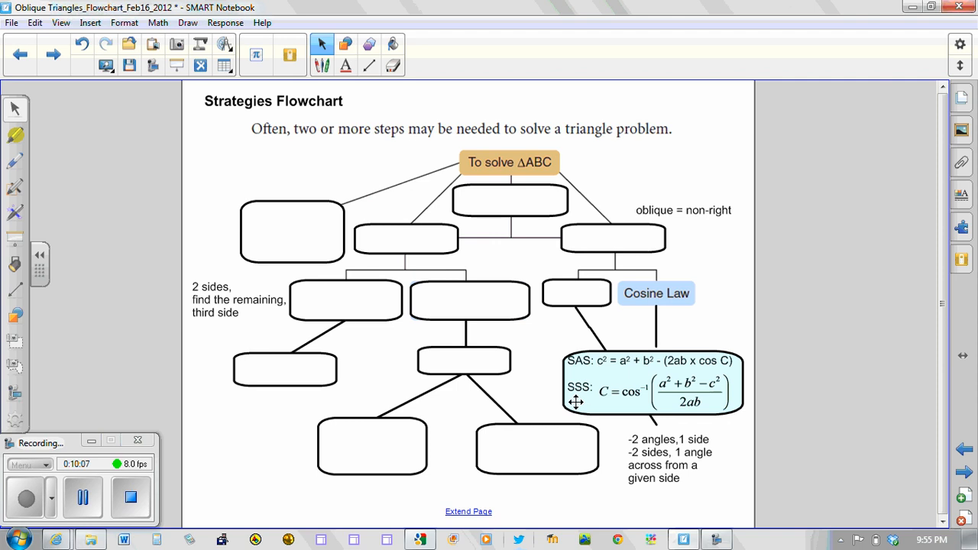
Step: Return to the triangle sketch page
click(964, 473)
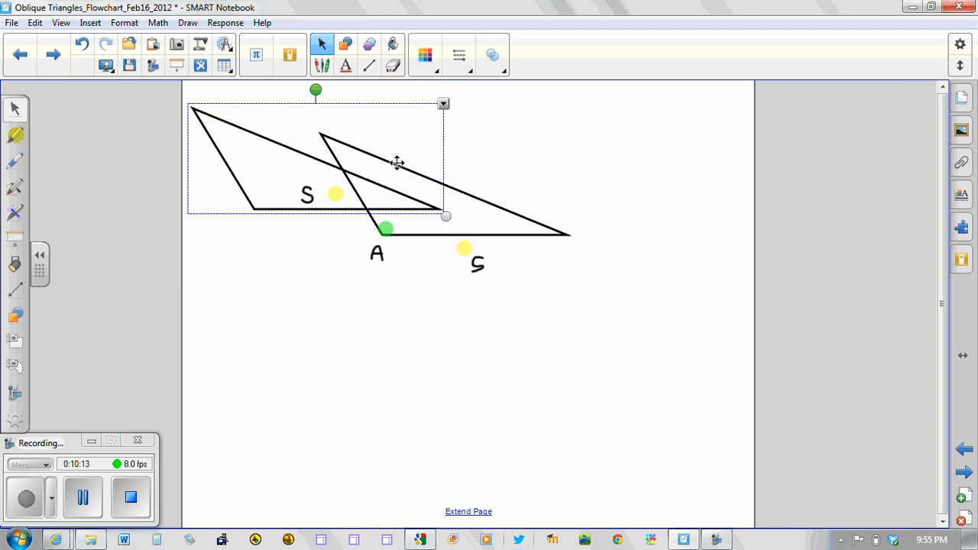
Step: Move the copied triangle below the S, A, S sketch for the SSS case
drag(396, 162, 457, 360)
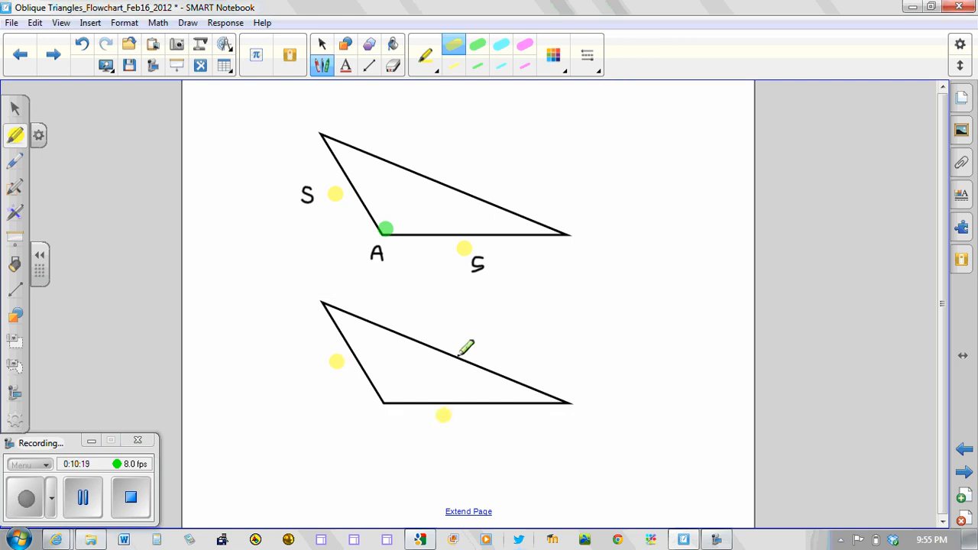
mouse_move(459, 333)
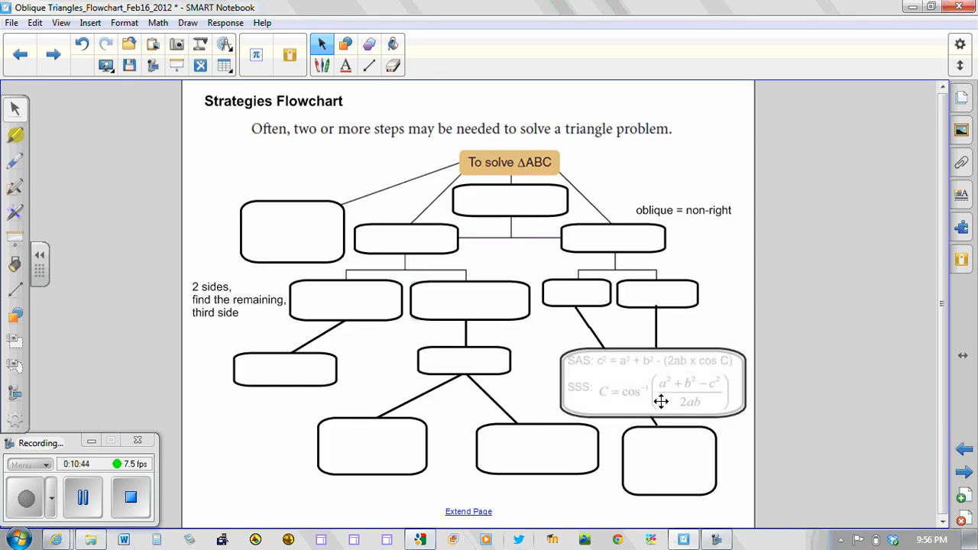
Step: Reveal the SAS and SSS Cosine Law formulas on the flowchart page
click(651, 382)
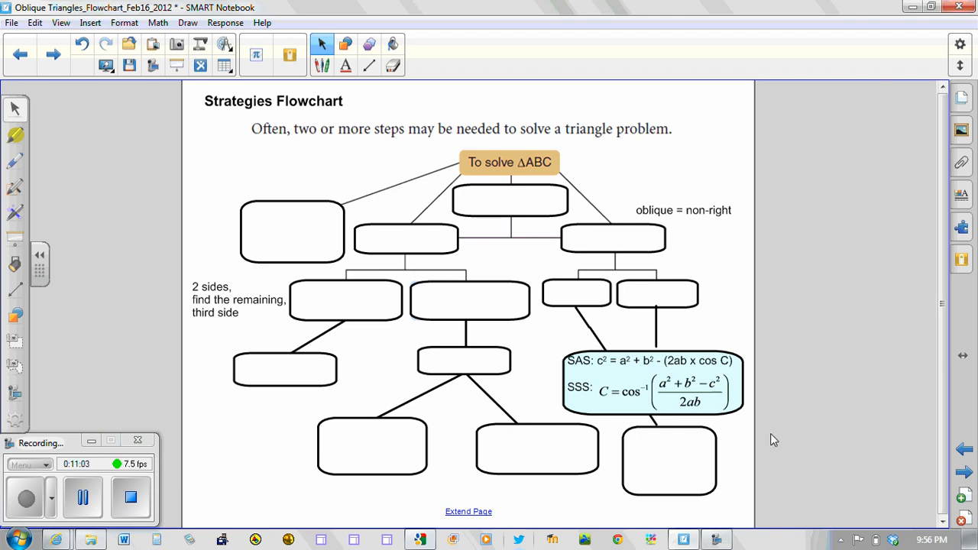
mouse_move(669, 348)
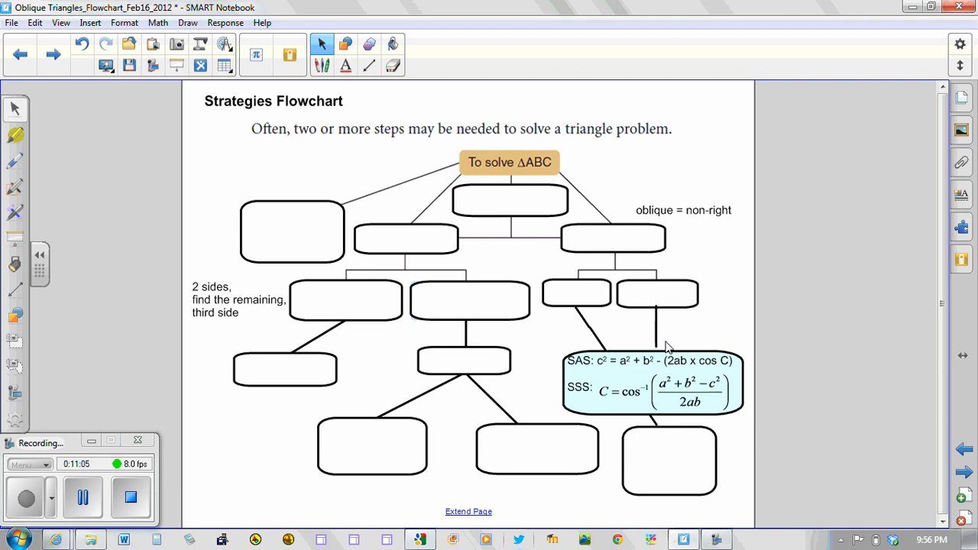